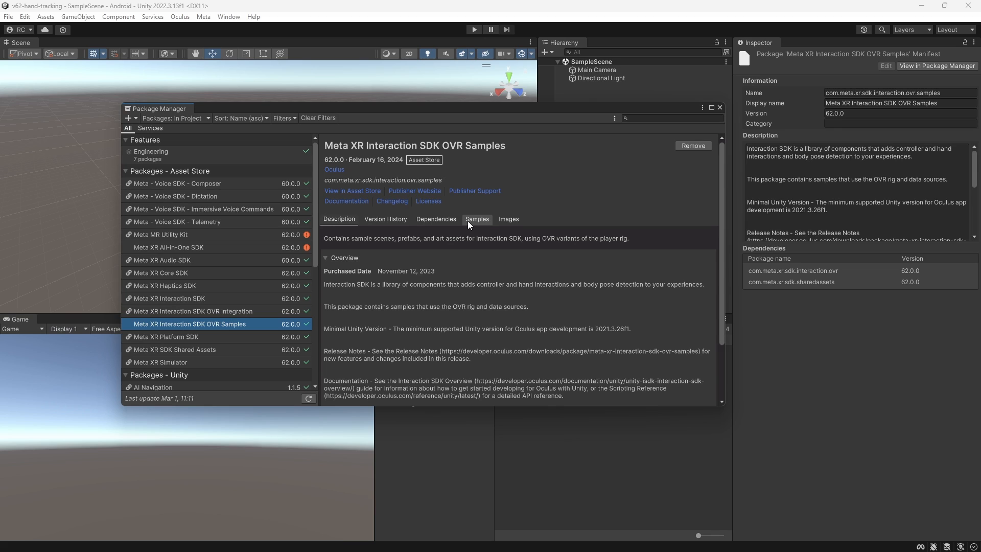
- Import the Example Scenes sample from the OVR Samples package's Samples list
left_click(476, 219)
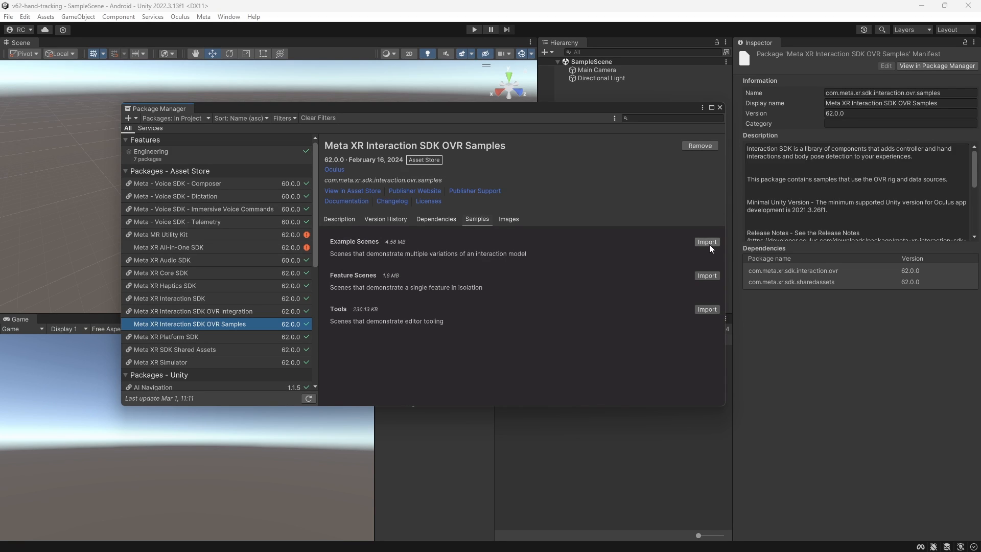
left_click(706, 242)
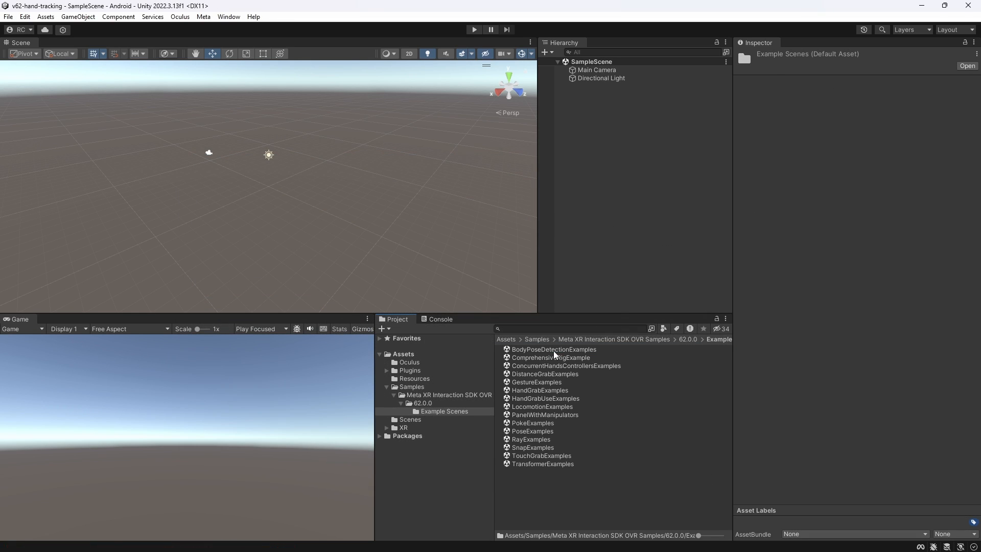
- Open ConcurrentHandsControllersExamples and select OVRCameraRig to view its OVR Manager settings
double_click(564, 365)
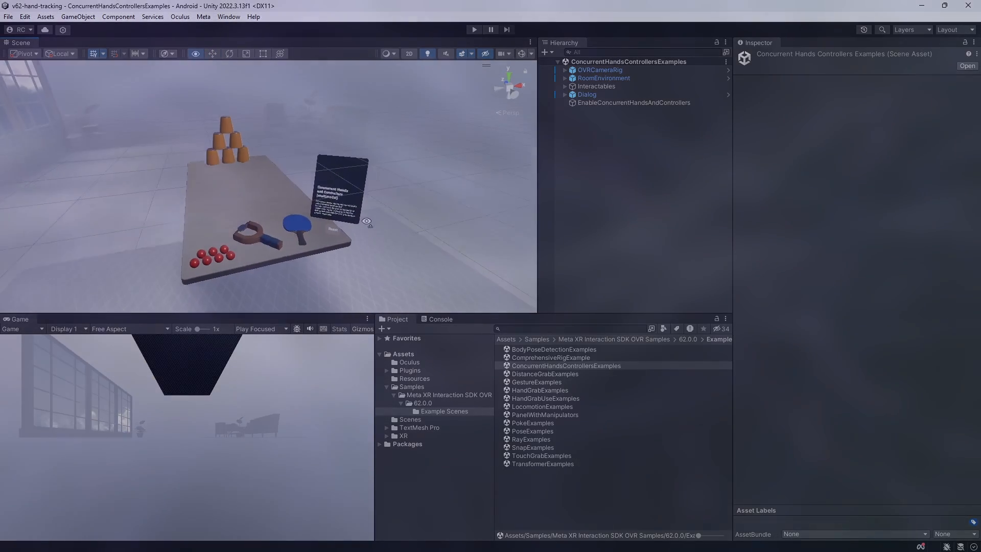
left_click(601, 69)
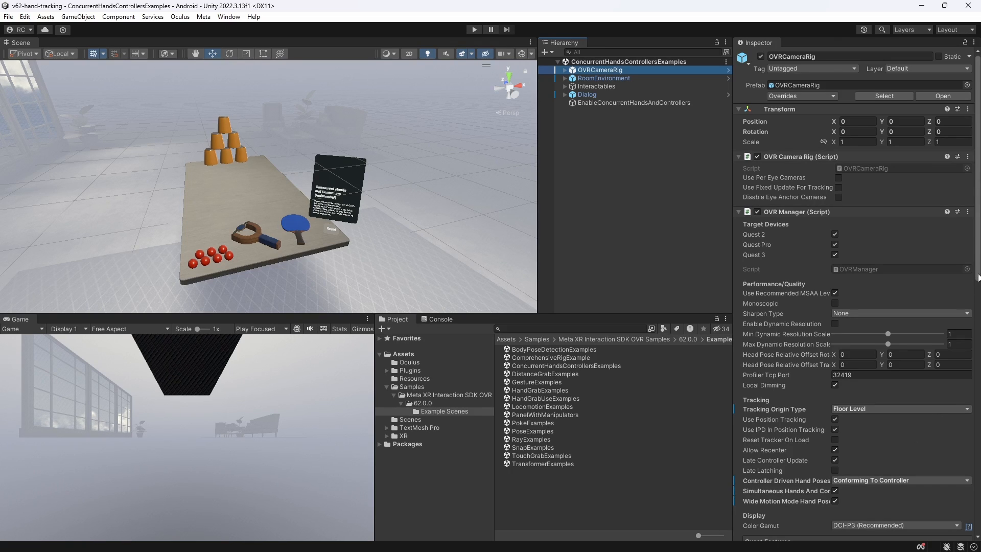
- Expand OVRCameraRig and TrackingSpace while reviewing Quest Features and controller show-state options
scroll("down", 3)
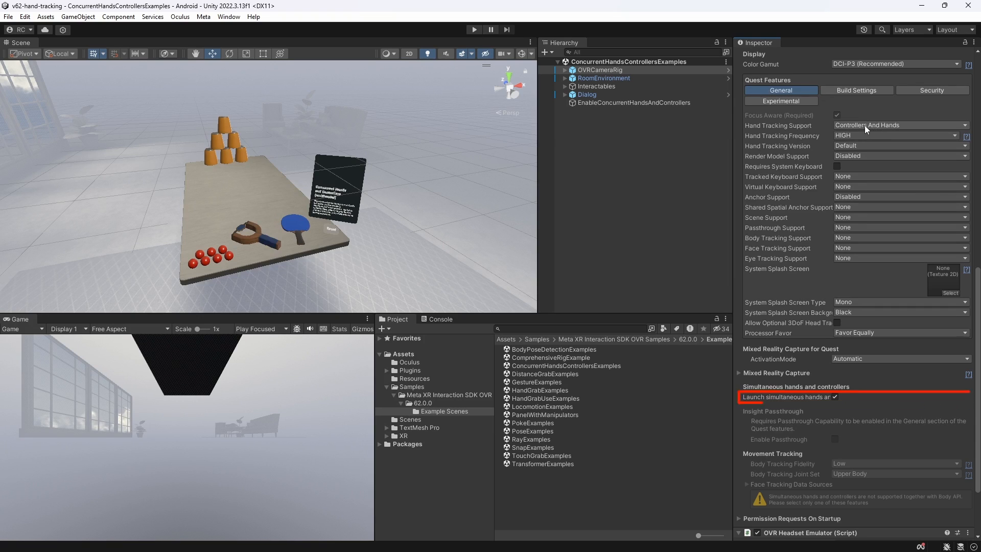
left_click(899, 126)
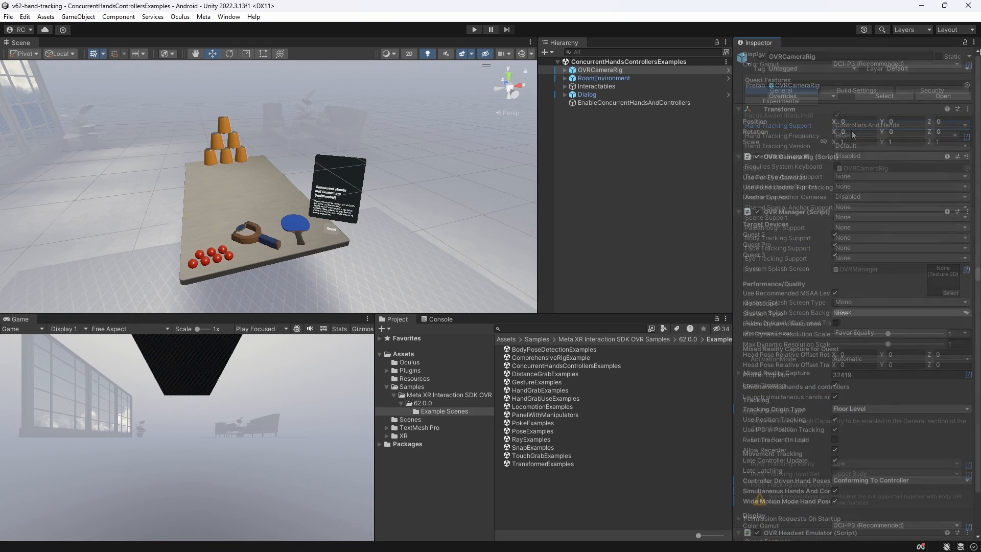
left_click(557, 69)
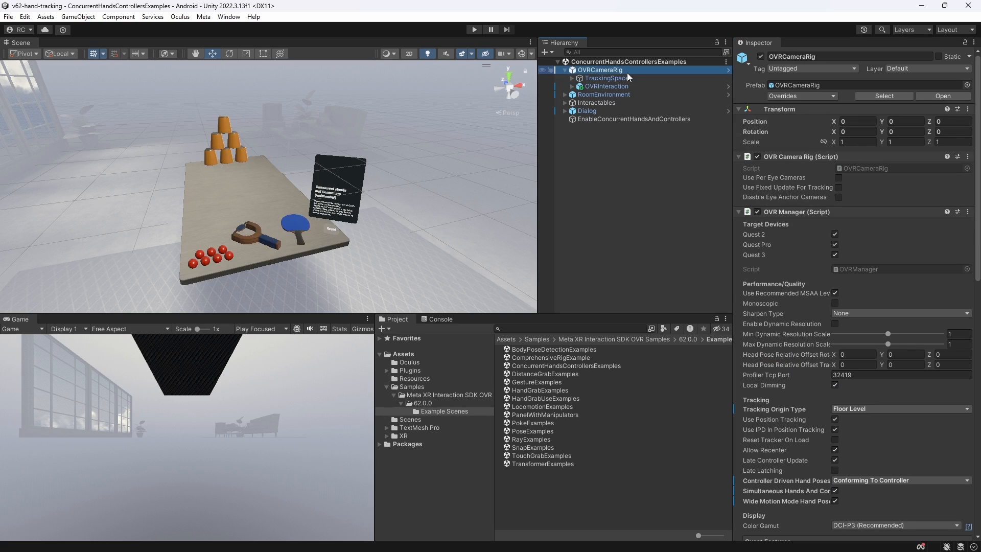
left_click(605, 77)
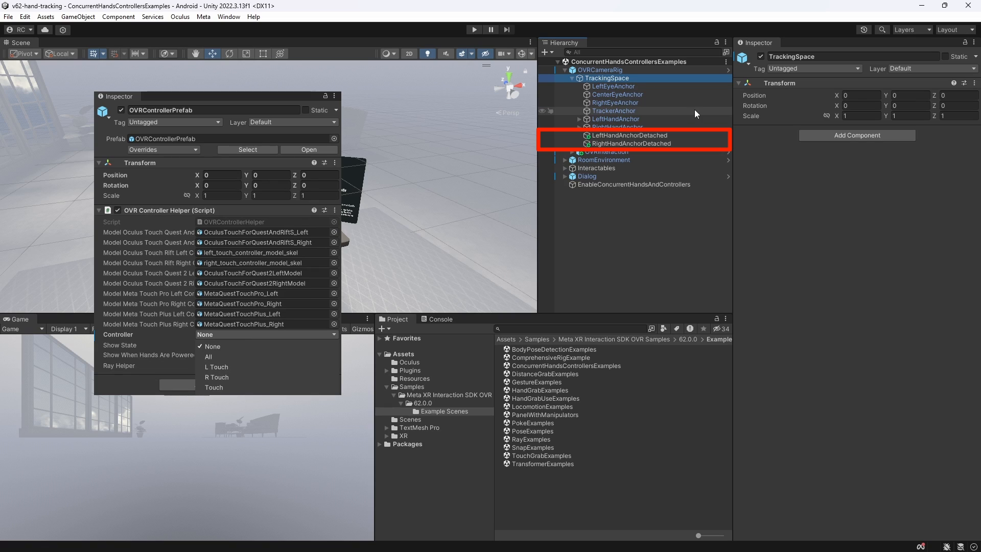
left_click(265, 344)
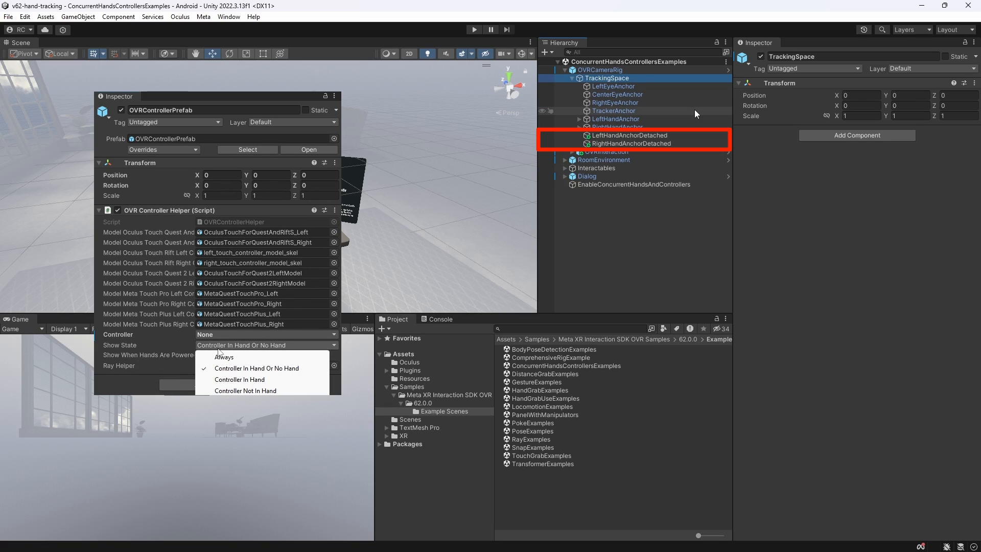
left_click(257, 368)
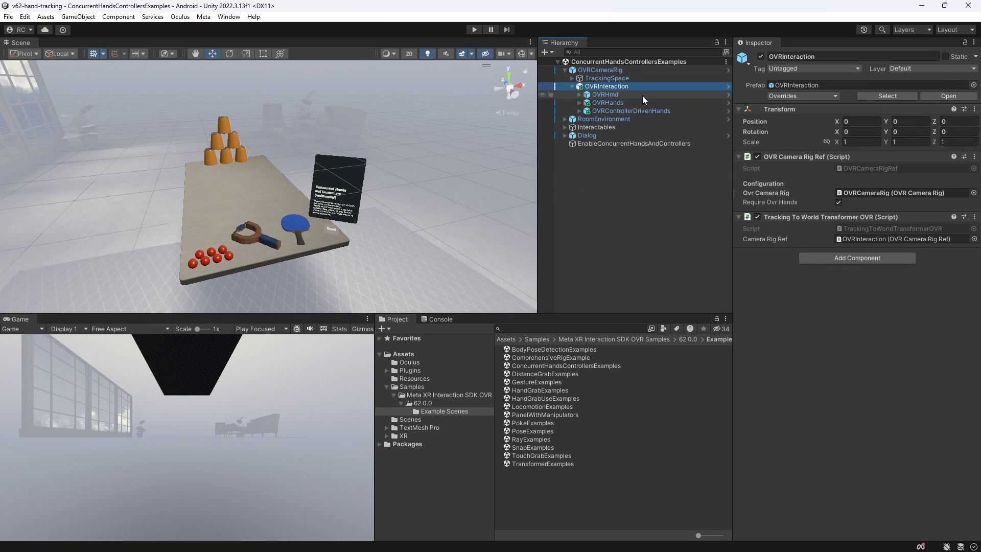
- Expand the hand groups and inspect LeftHand, RightHand and both OVRRightHandSynthetic objects
left_click(607, 103)
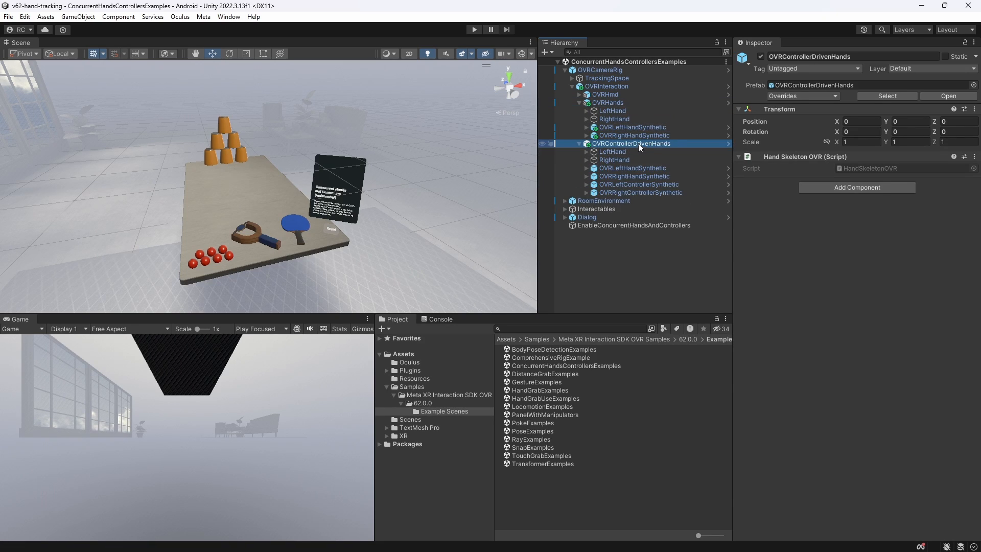
left_click(612, 111)
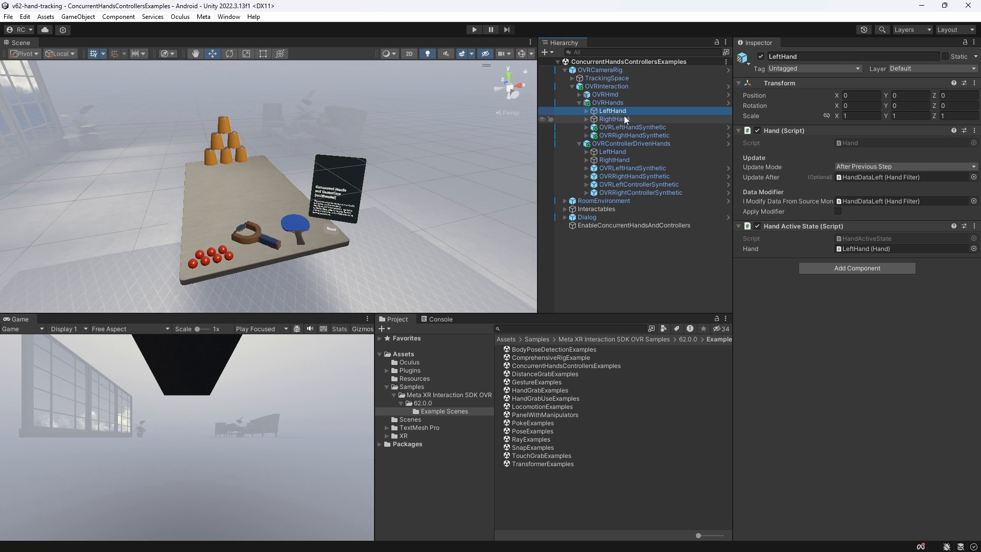
left_click(614, 160)
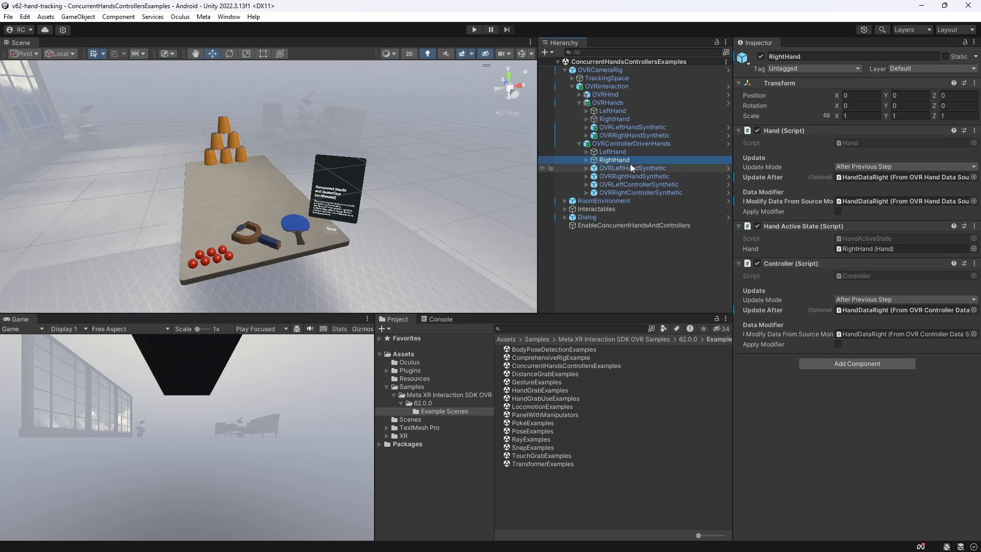
left_click(633, 135)
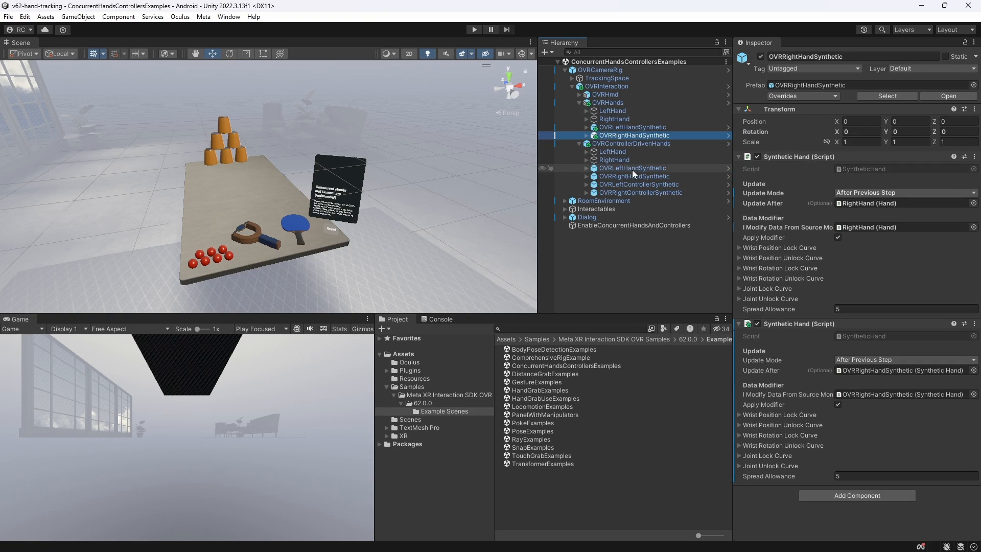
left_click(633, 175)
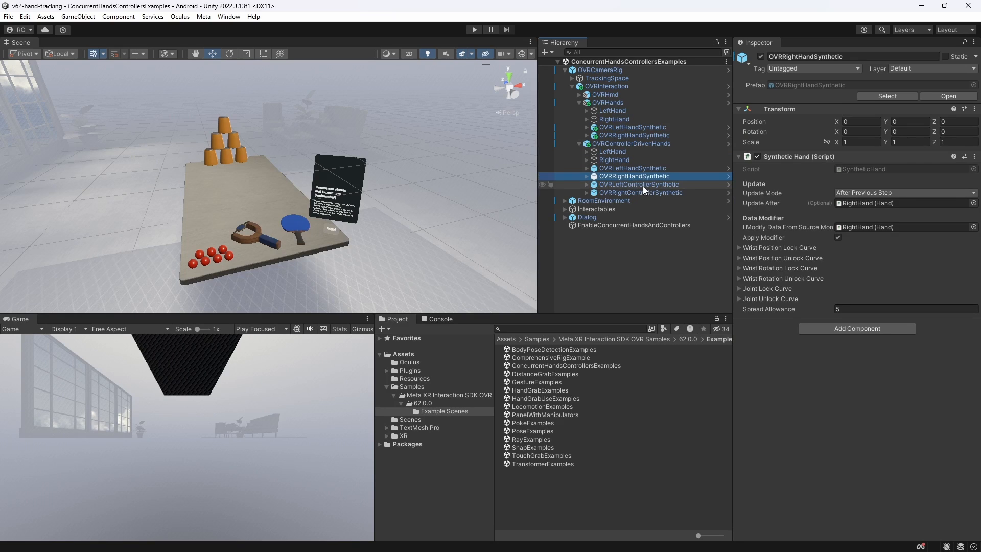
left_click(638, 184)
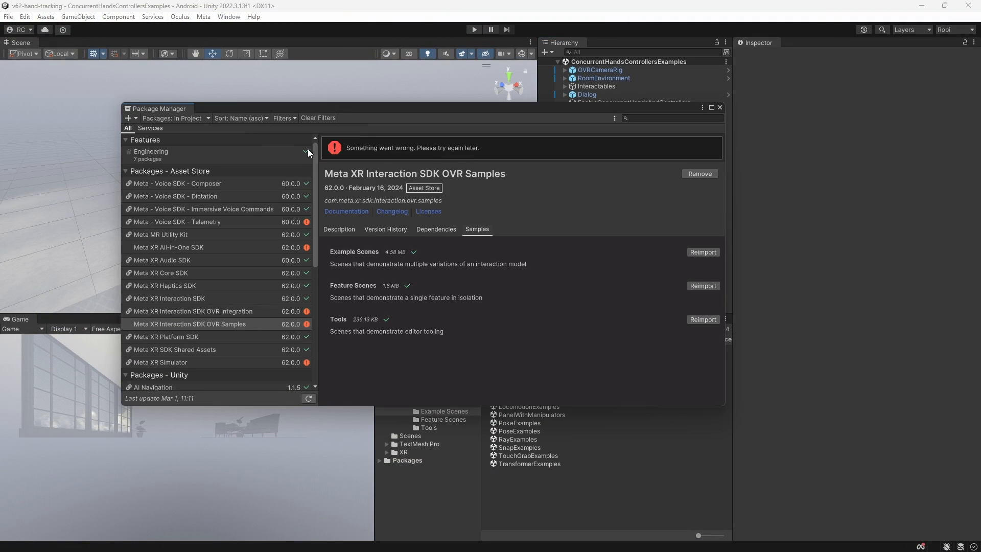
mouse_move(702, 285)
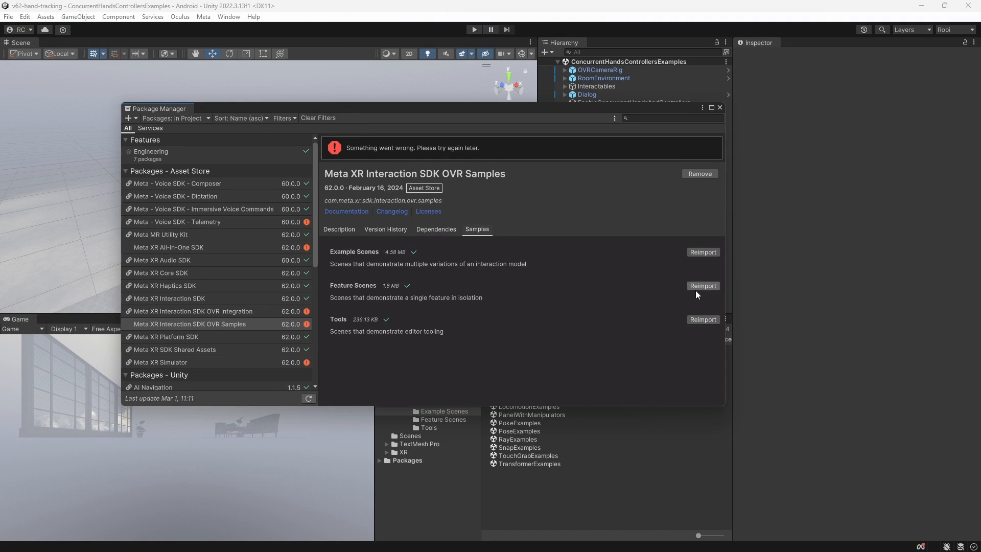
mouse_move(725, 204)
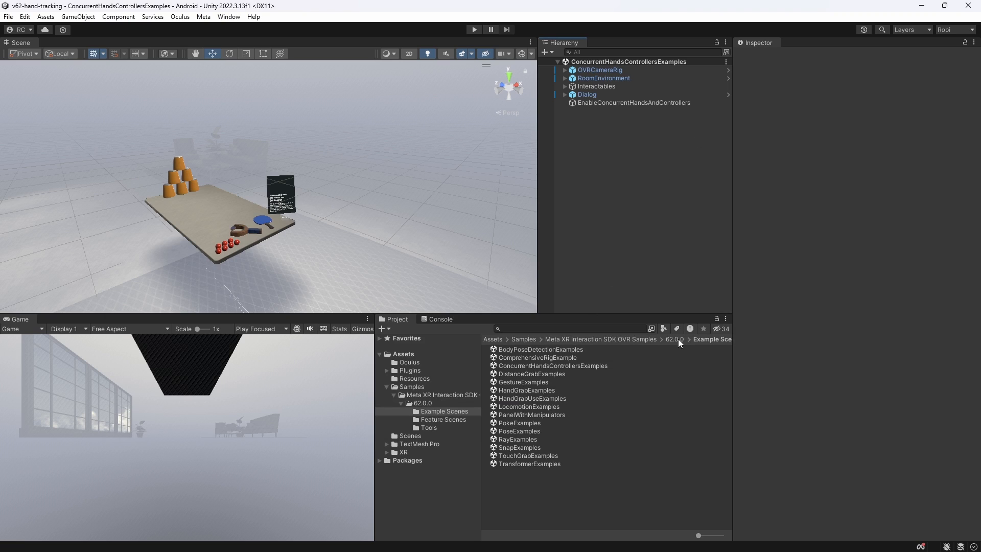
- Open the DebugBodyJoints feature scene and select its OVRCameraRig
left_click(443, 419)
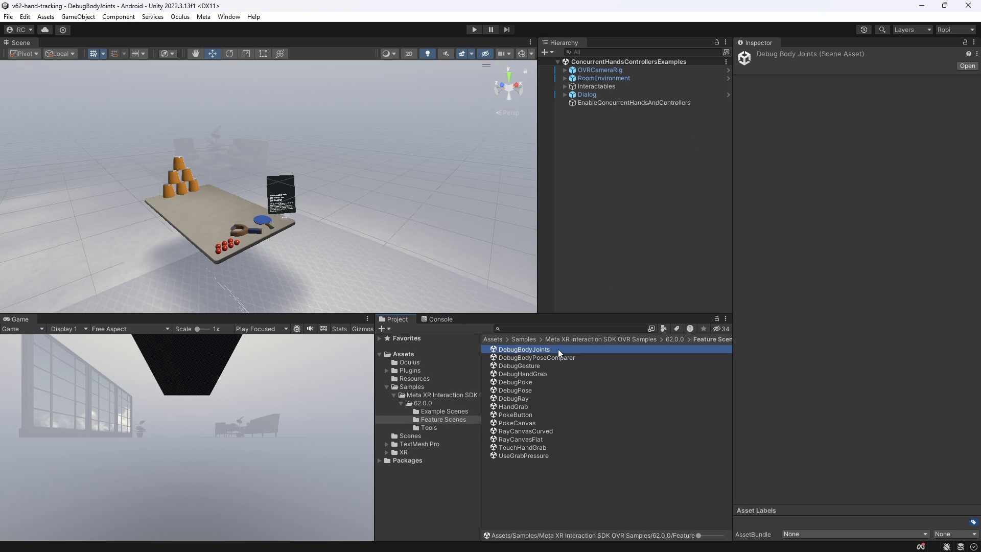
double_click(524, 349)
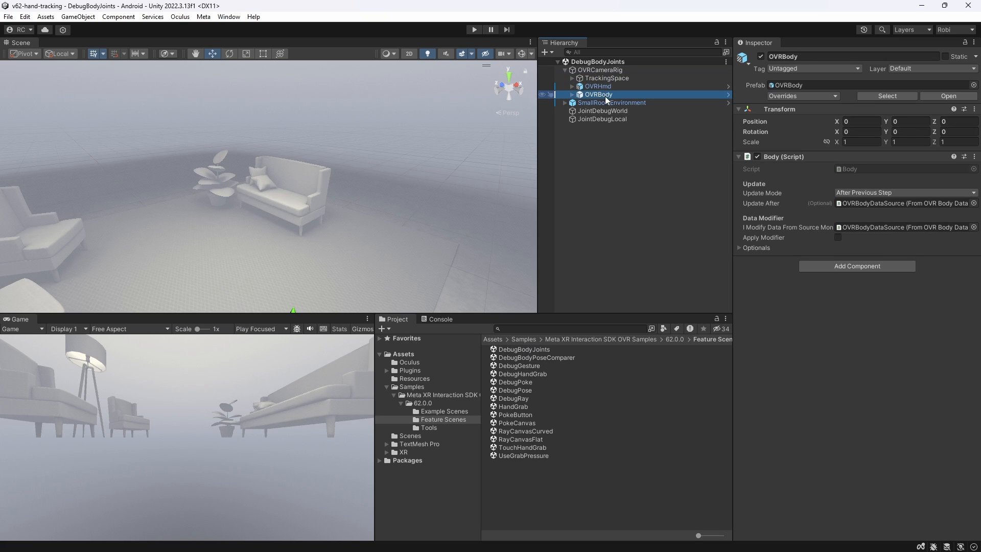
left_click(596, 69)
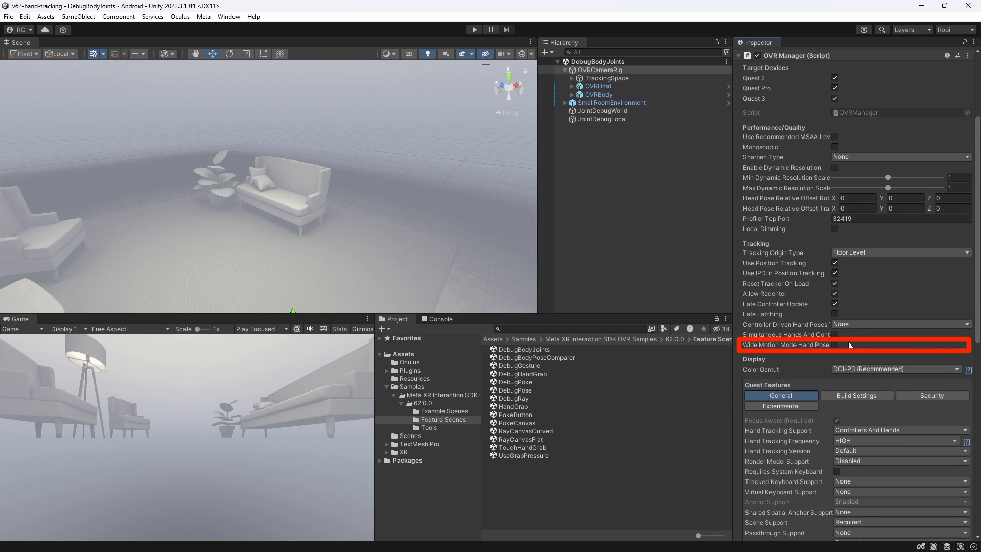
- Enable Wide Motion Mode Hand Poses, then adjust body tracking support in Quest Features
left_click(834, 345)
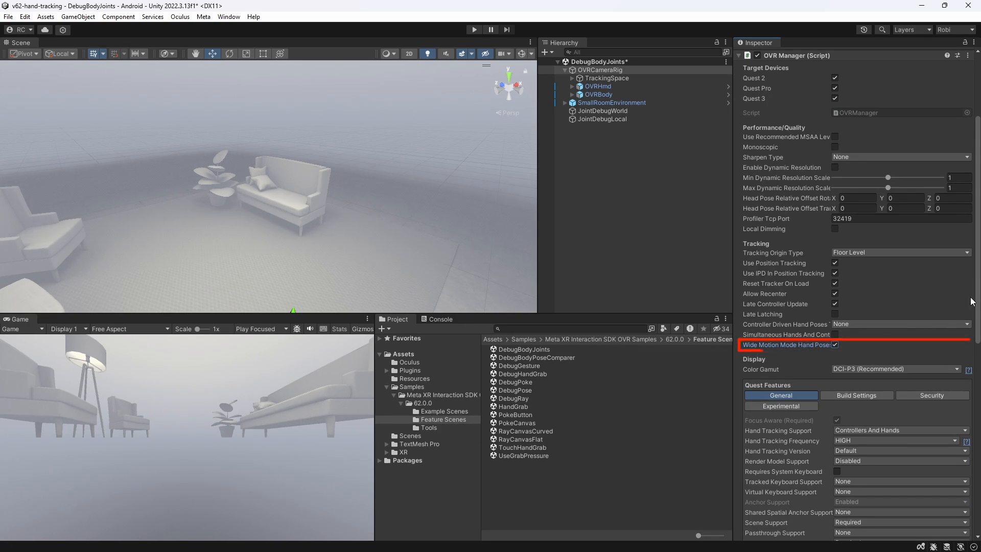
scroll("down", 3)
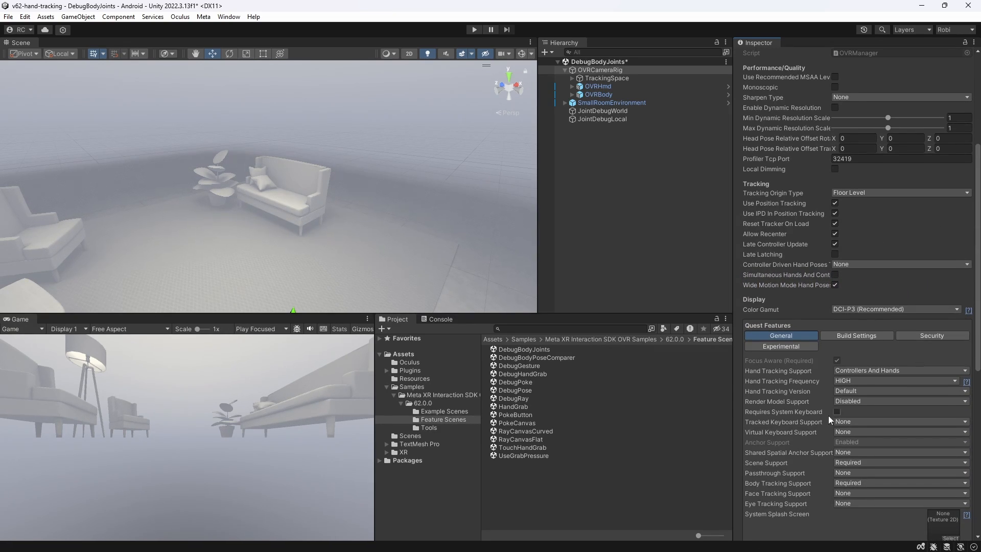
scroll("down", 3)
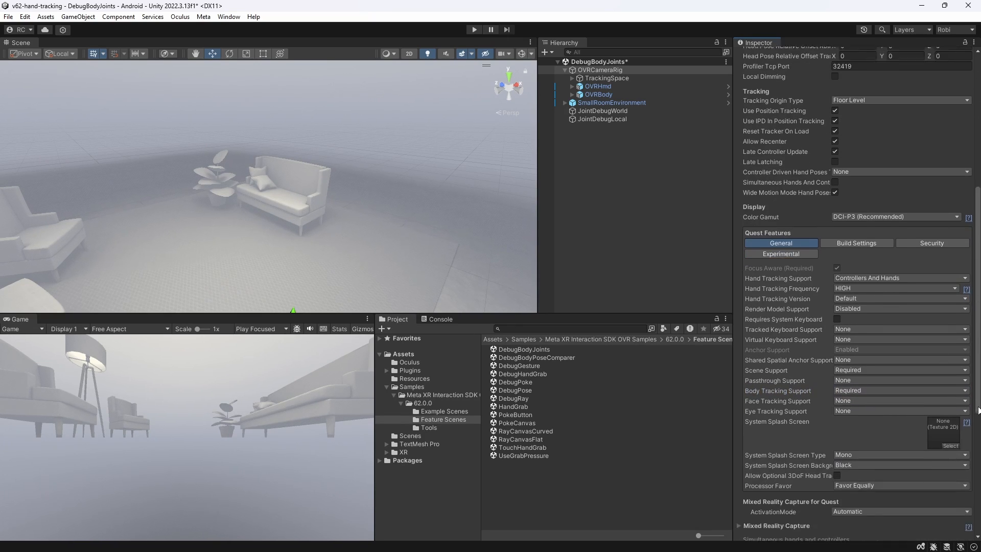
scroll("down", 3)
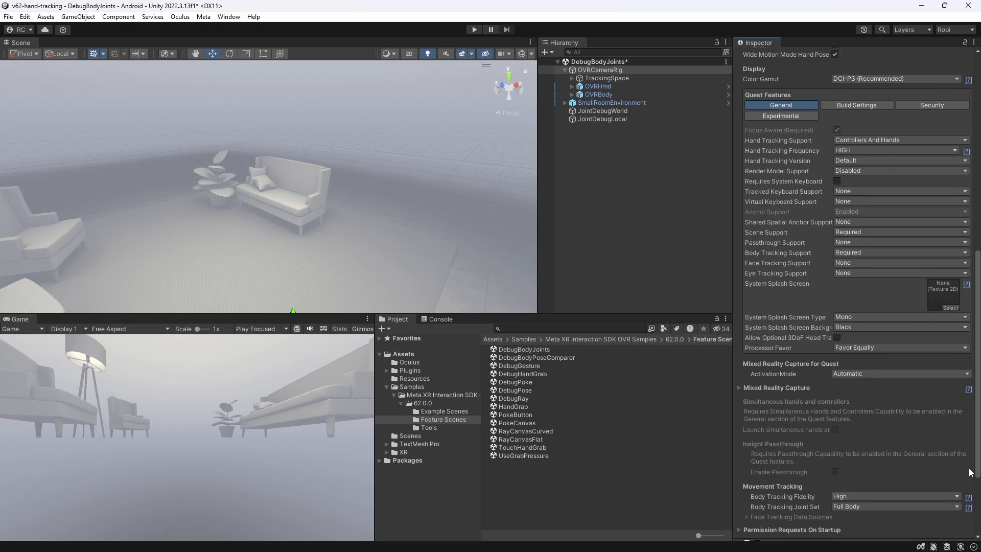
left_click(894, 507)
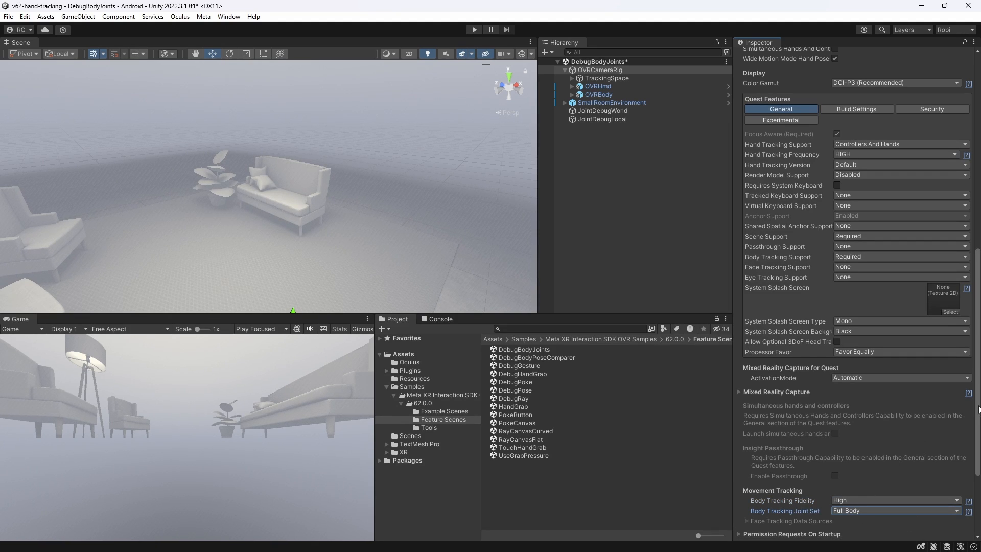
mouse_move(805, 511)
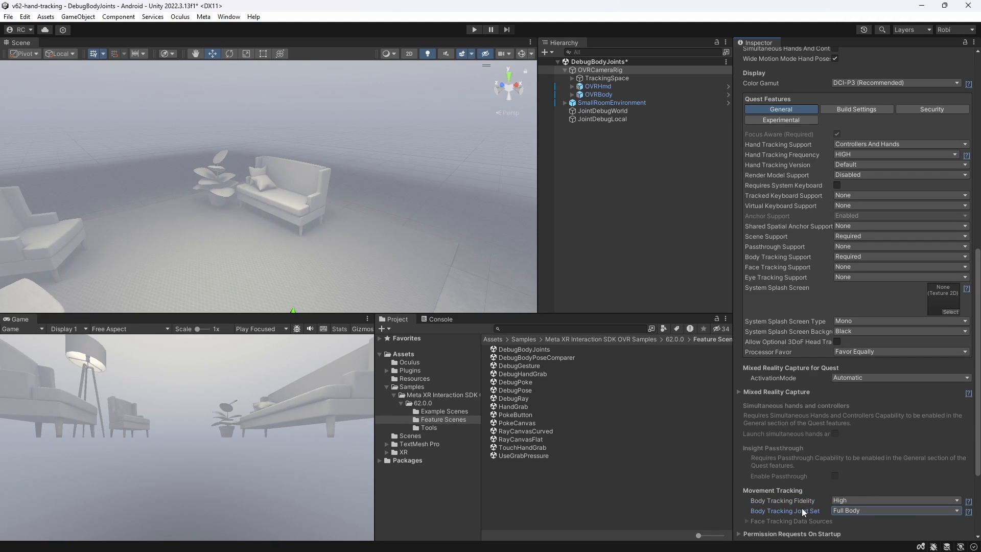
- Enter Play mode so DebugBodyJoints shows the tracked body joints
left_click(474, 29)
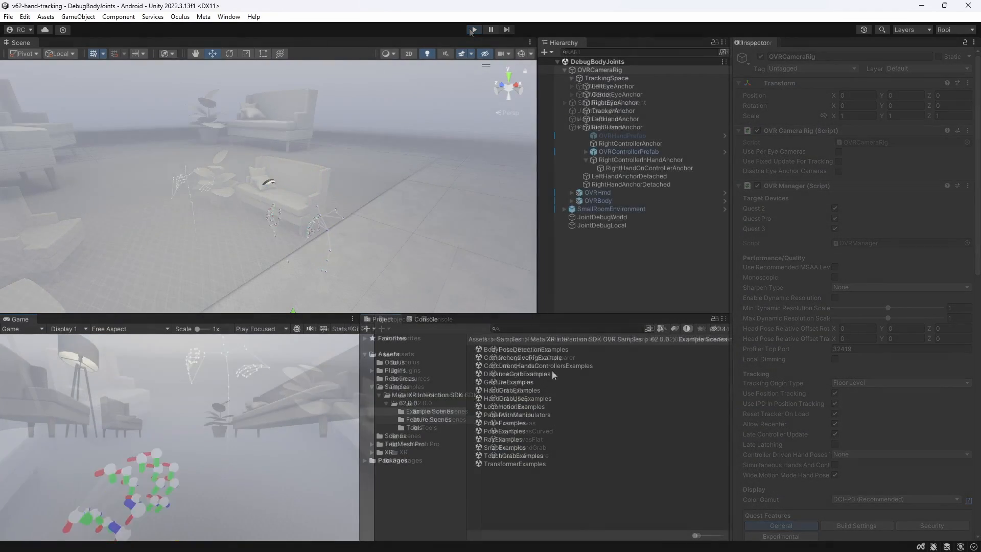
- Stop Play mode, reopen ConcurrentHandsControllersExamples and select LeftOVRHand under LeftHandAnchor
left_click(507, 349)
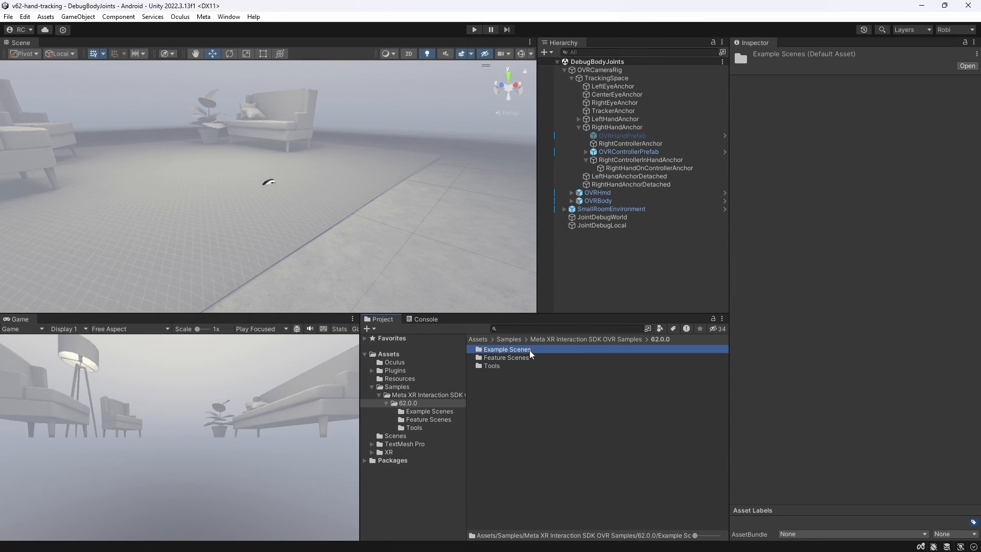
double_click(505, 349)
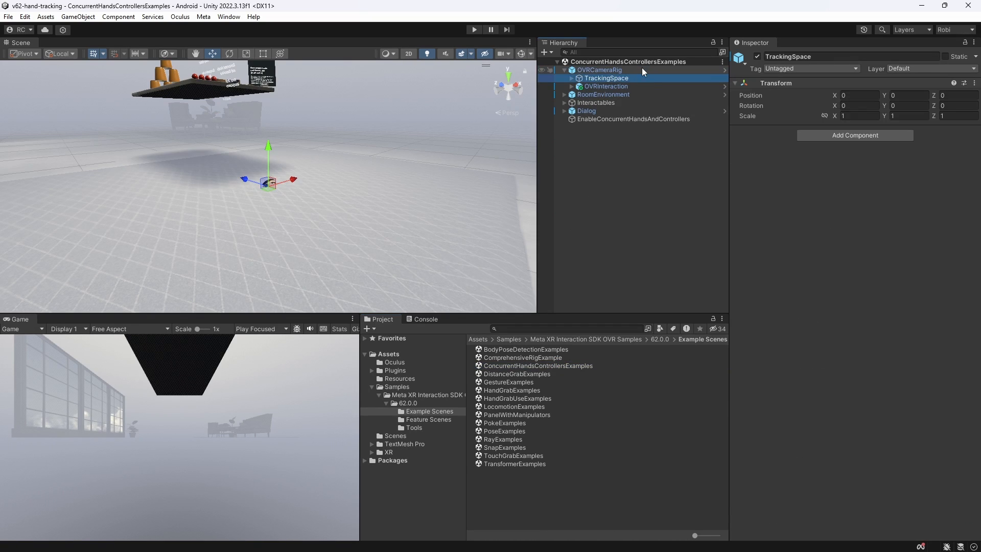
left_click(565, 77)
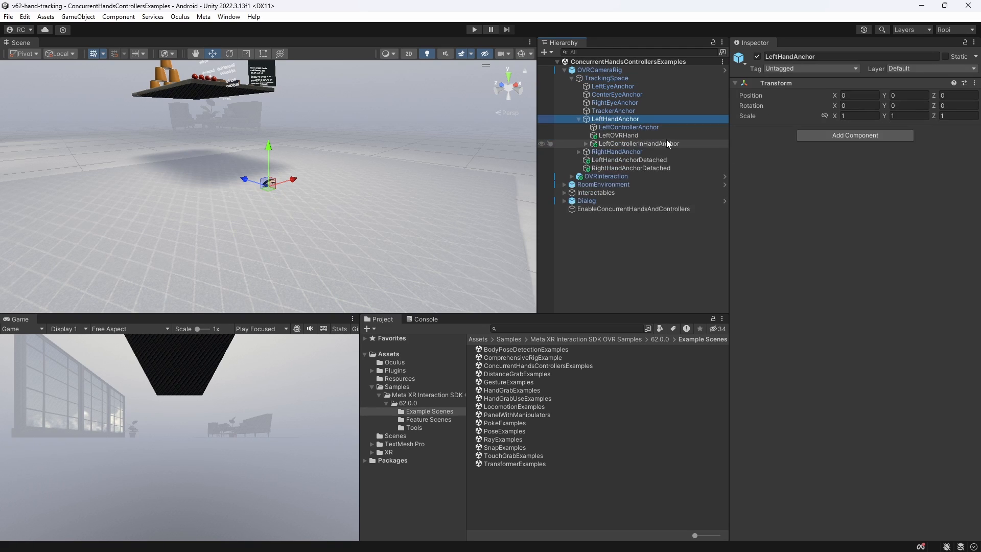
left_click(617, 135)
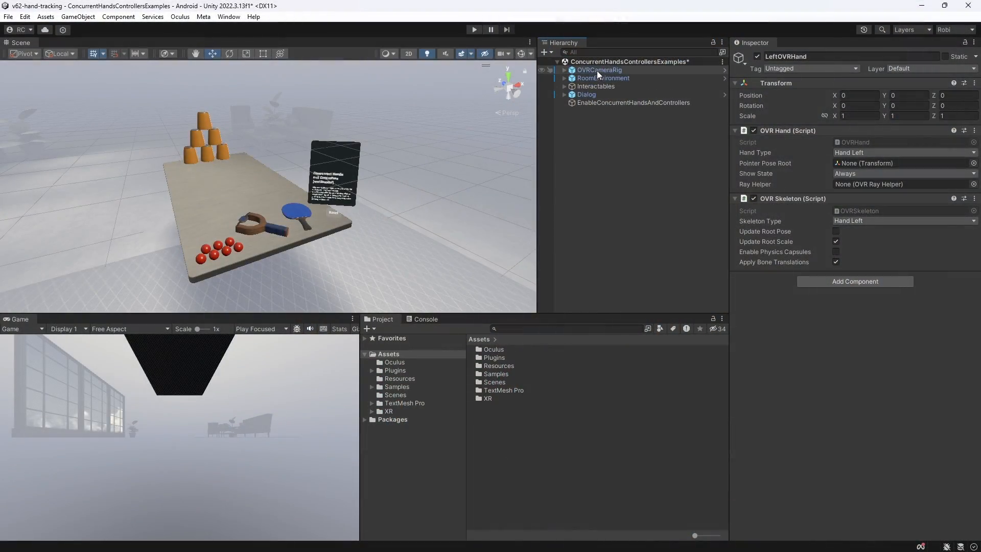
- Select OVRCameraRig and expand the Controller Driven Hand Poses dropdown
left_click(599, 70)
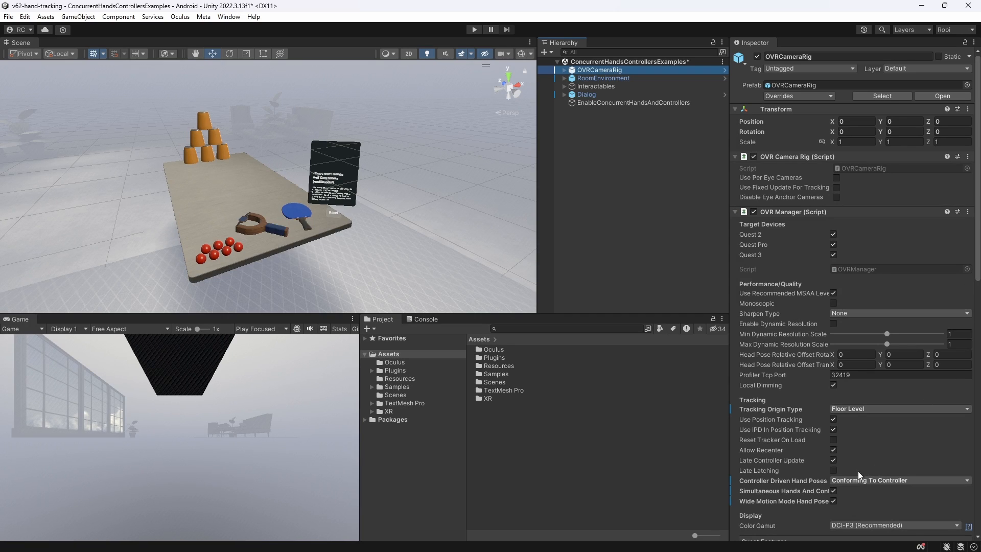
left_click(897, 480)
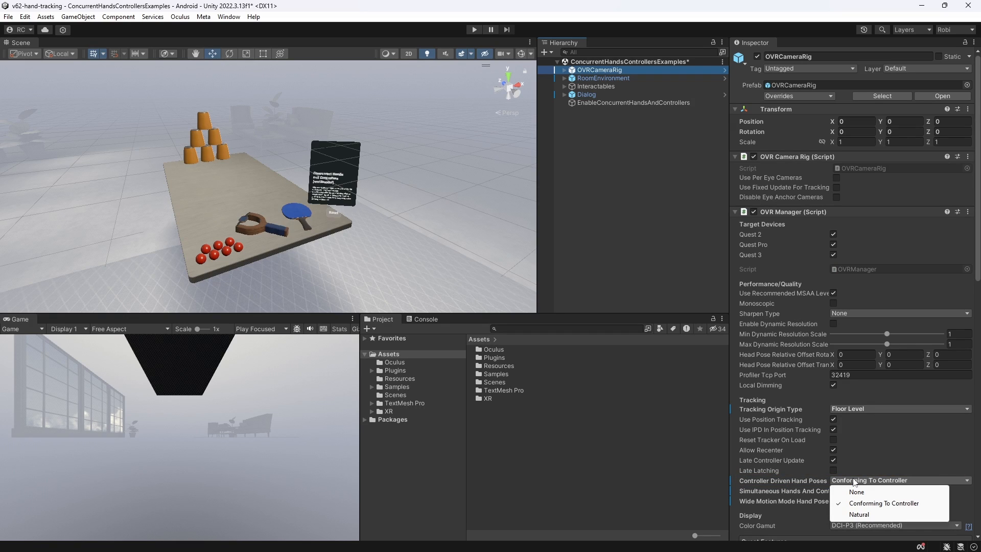
mouse_move(912, 471)
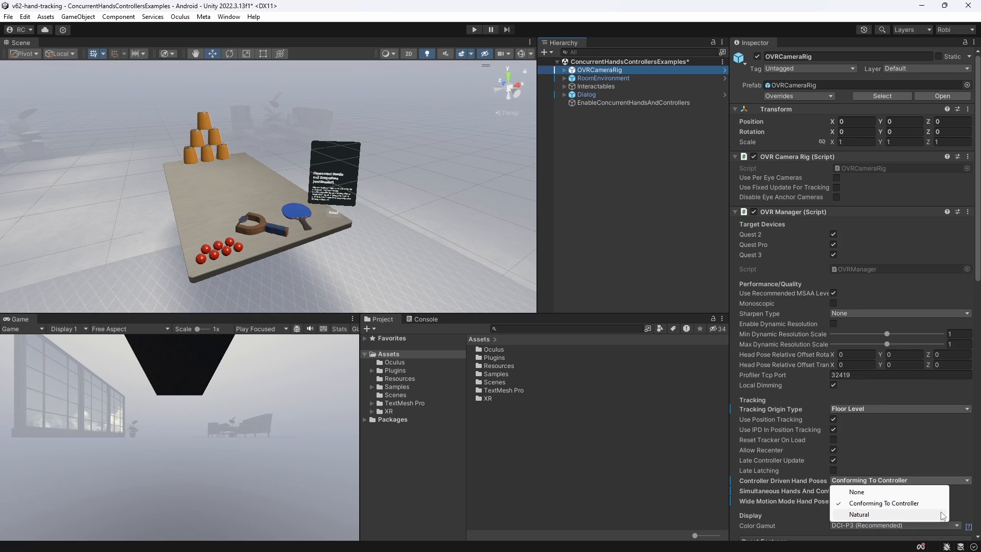
mouse_move(848, 447)
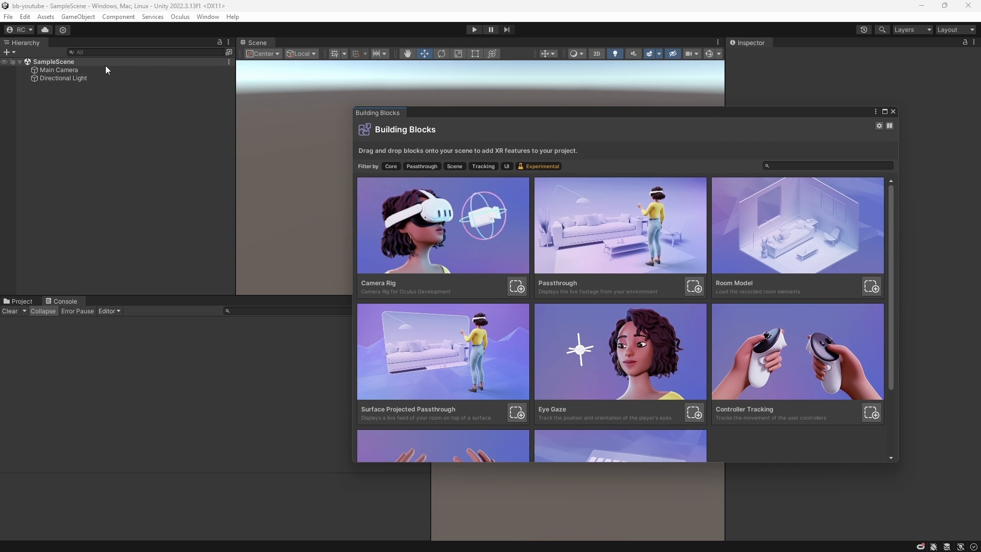
left_click(59, 69)
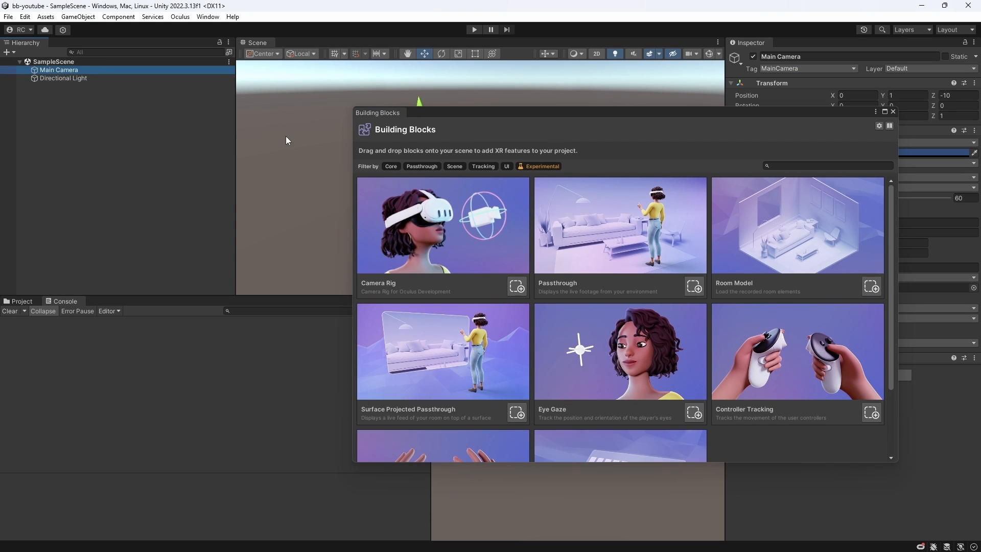
mouse_move(509, 180)
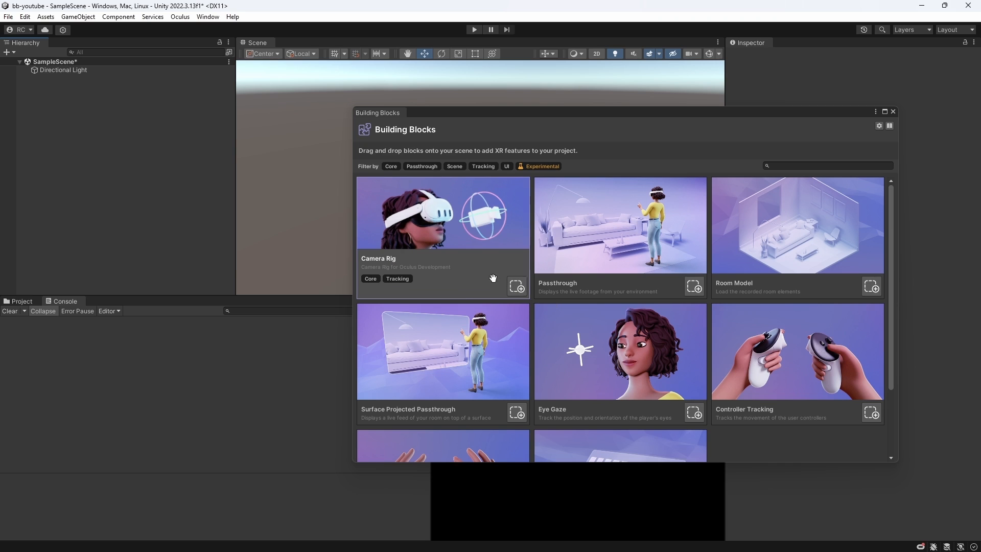
mouse_move(500, 267)
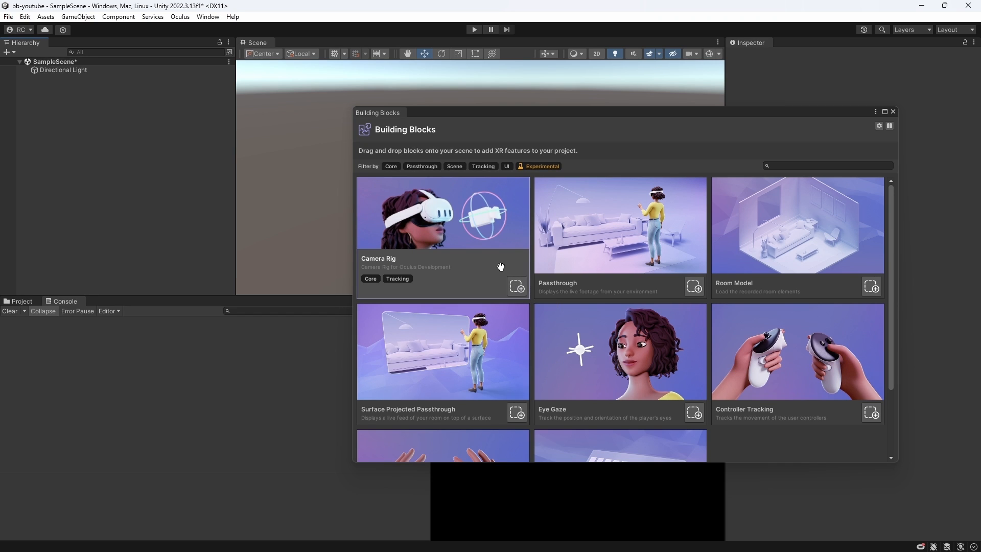
left_click(515, 286)
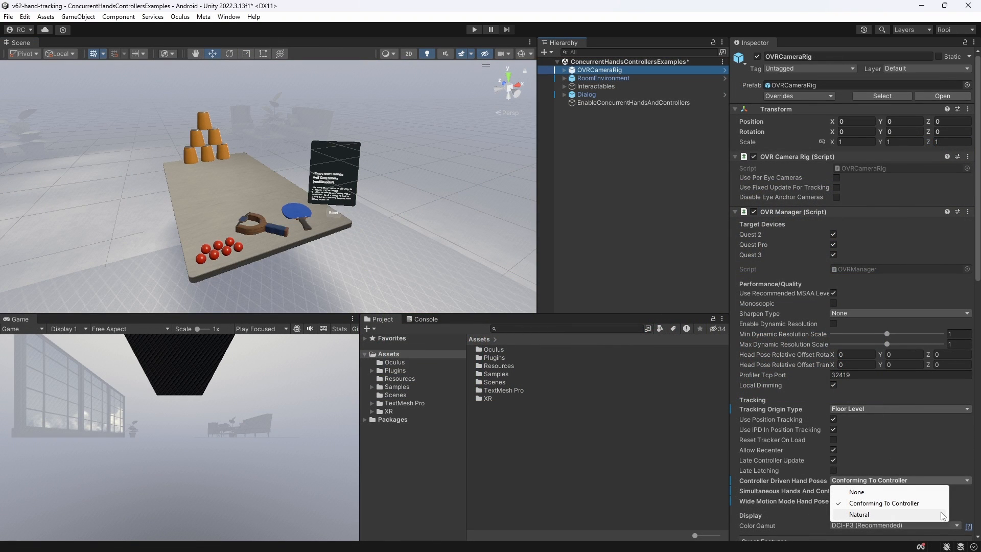
- Set Controller Driven Hand Poses to Natural
left_click(655, 163)
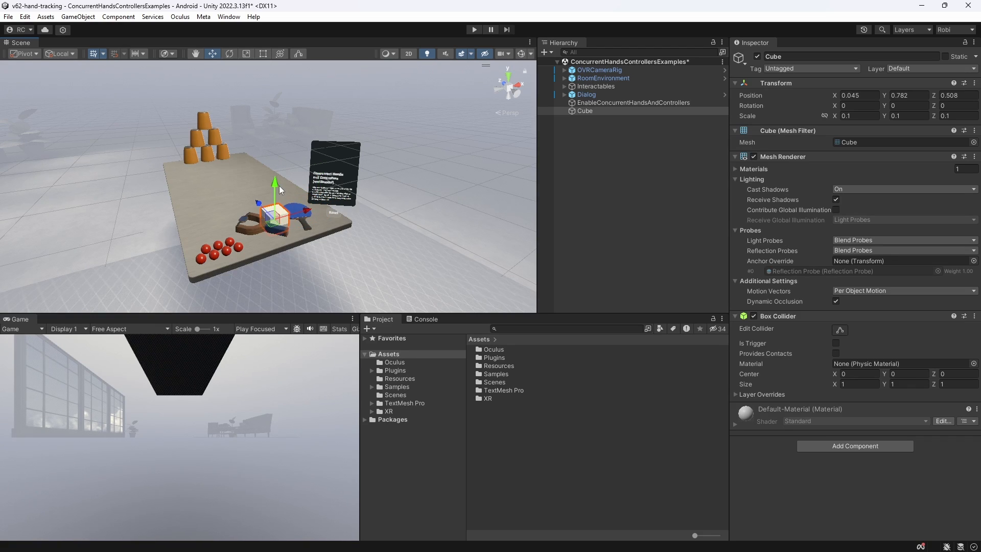
- Add a grab interaction to Cube through Interaction SDK Quick Actions, then enter Play mode
right_click(585, 111)
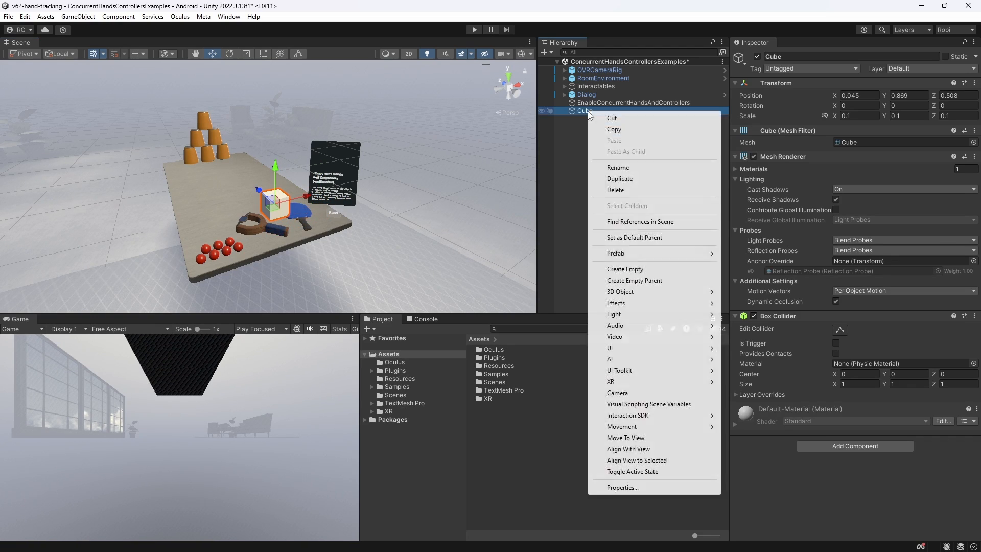
mouse_move(627, 415)
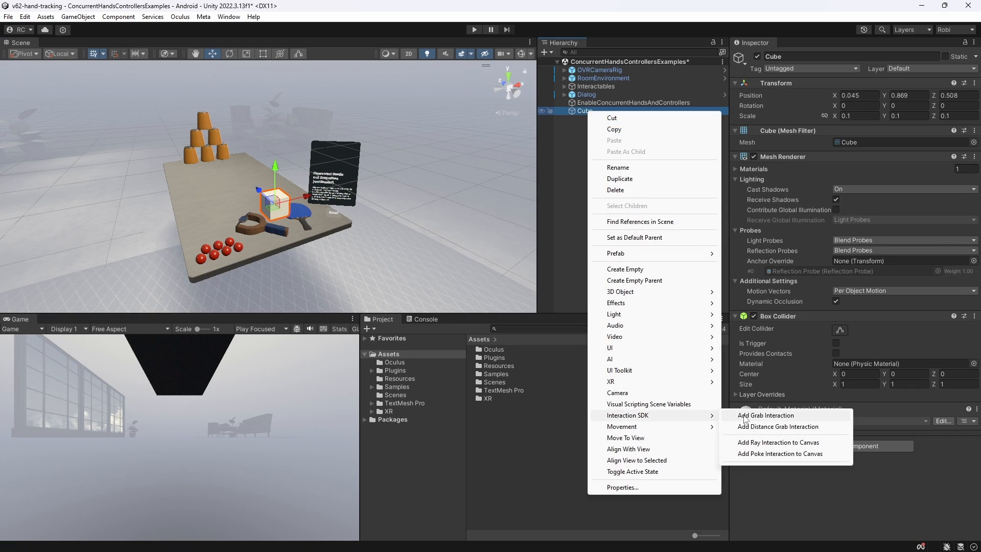
left_click(765, 415)
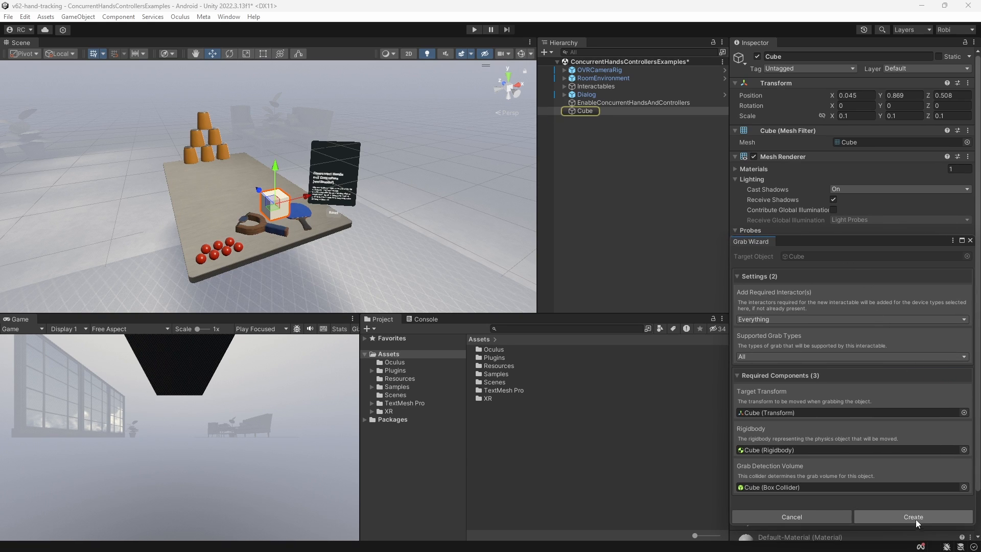
left_click(911, 516)
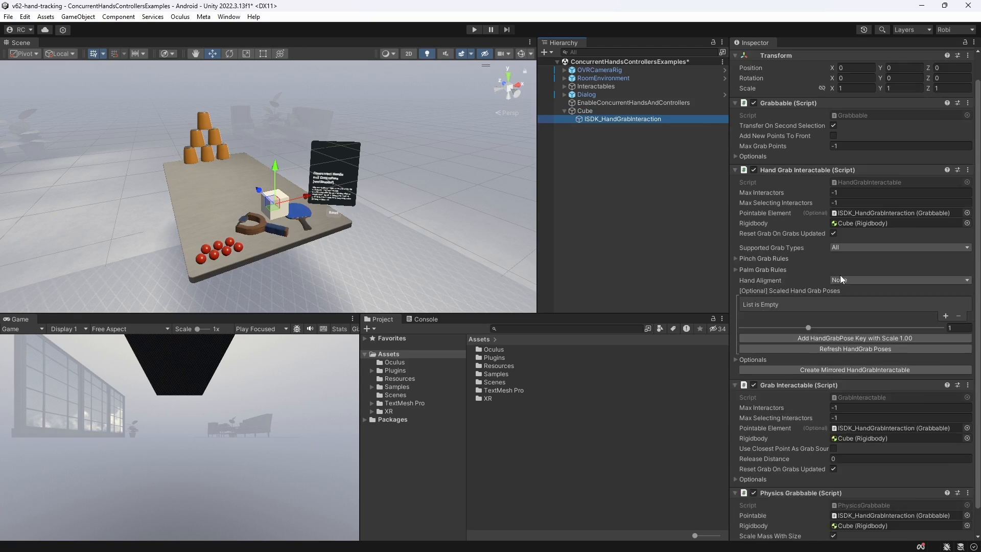
left_click(473, 30)
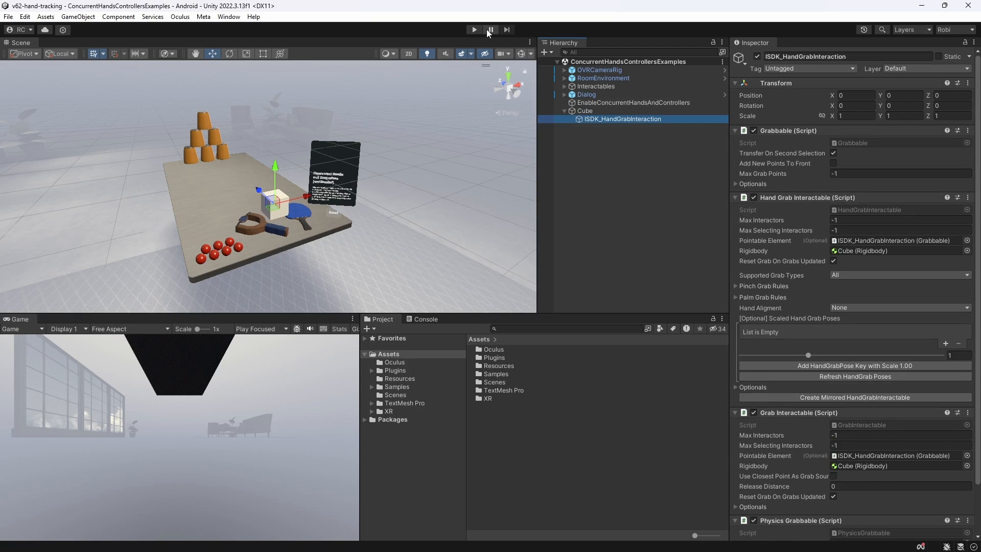
- Enter Play mode to test grabbing the cube in ConcurrentHandsControllersExamples
left_click(473, 30)
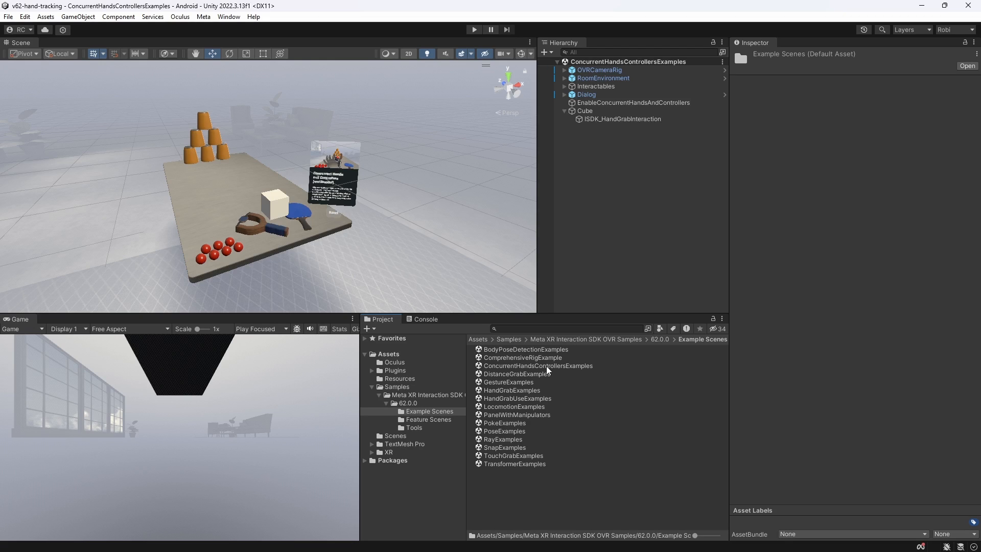
- Open the ComprehensiveRigExample scene and enter Play mode
double_click(521, 357)
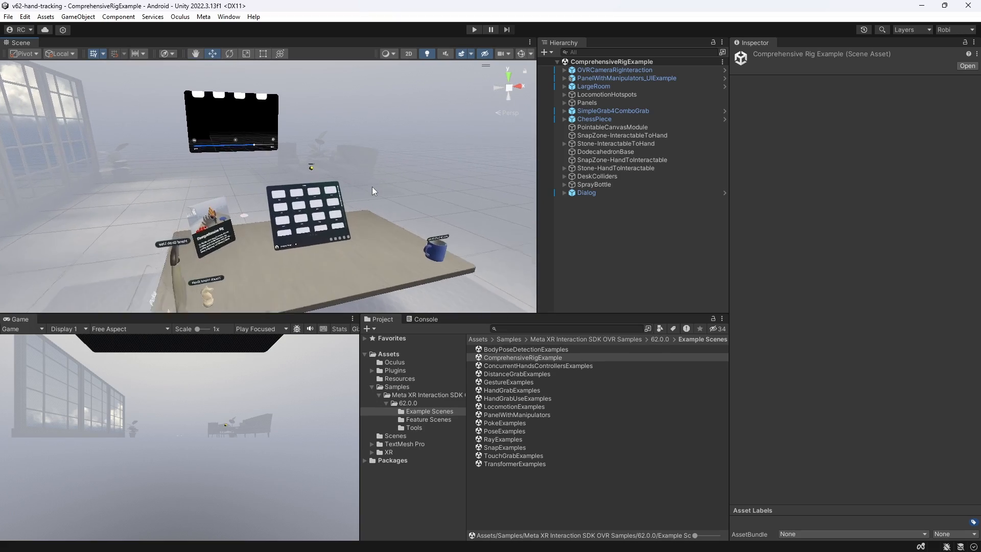
left_click(474, 30)
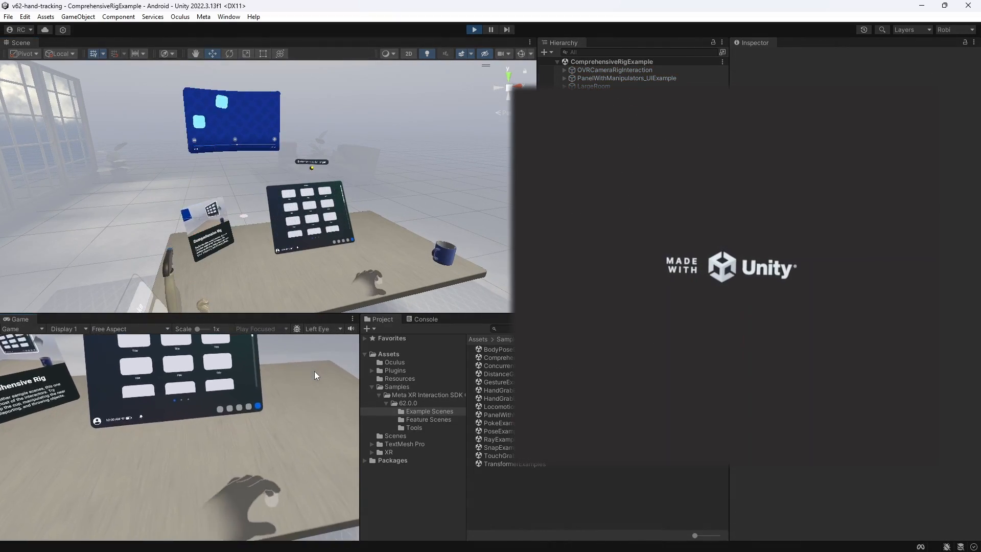